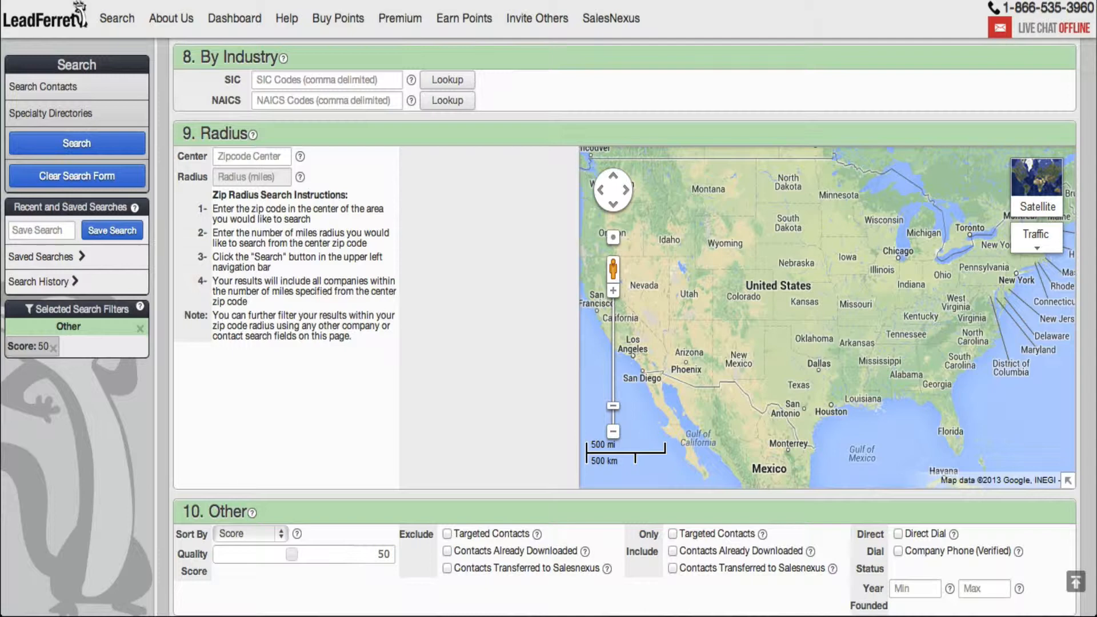
Step: Open the SIC code lookup from the By Industry section
left_click(447, 79)
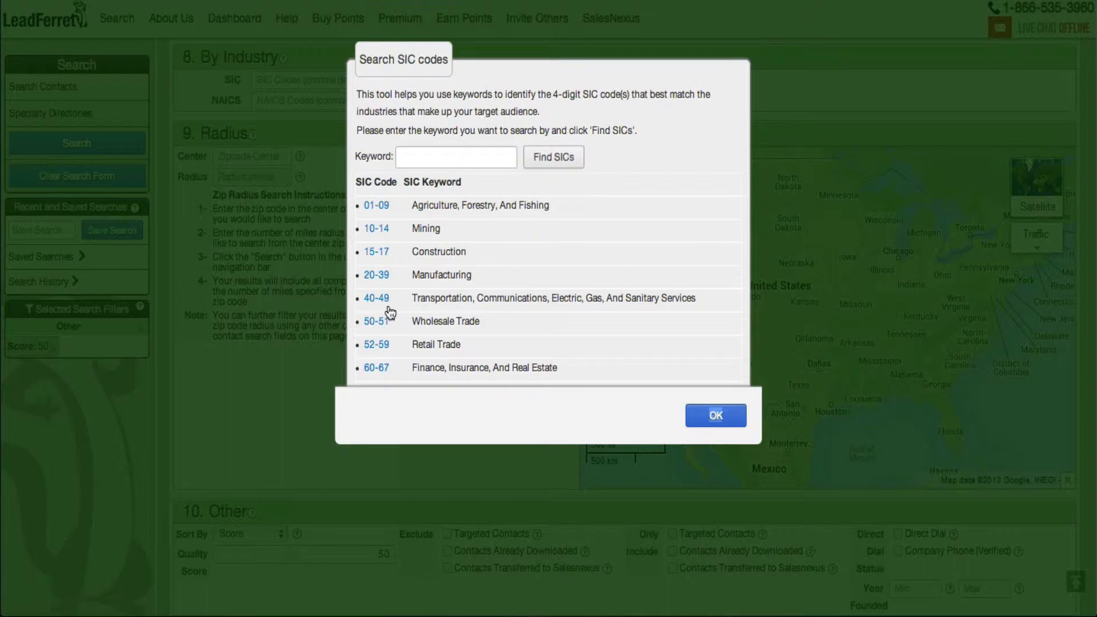
mouse_move(427, 306)
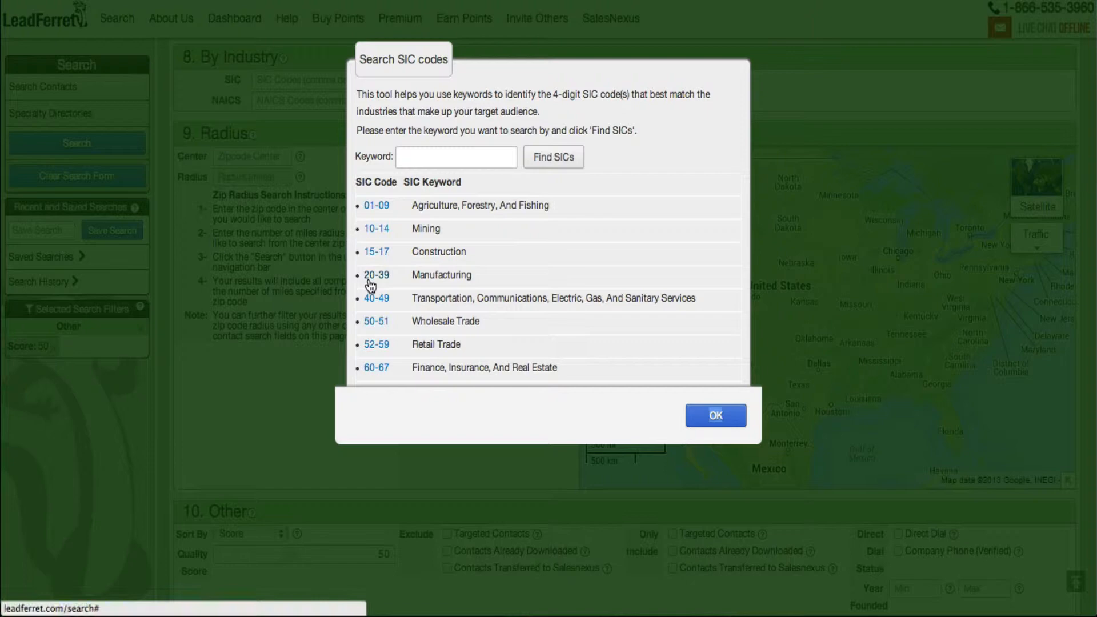
Step: Drill into Manufacturing (20-39), then Tobacco Products (21) in the SIC lookup
left_click(376, 274)
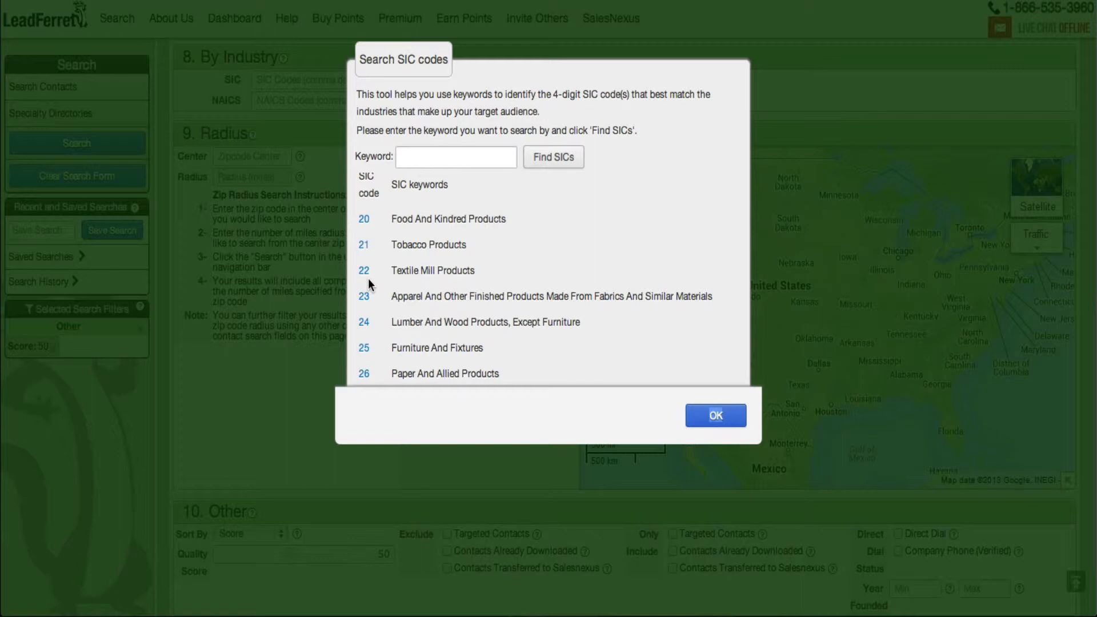
left_click(364, 245)
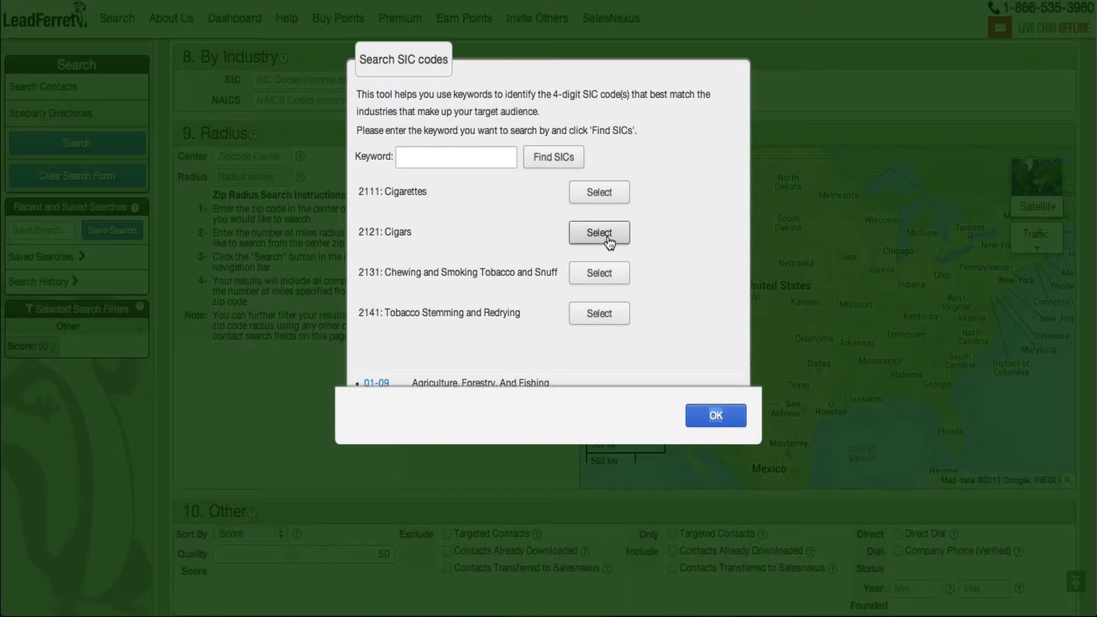
left_click(598, 232)
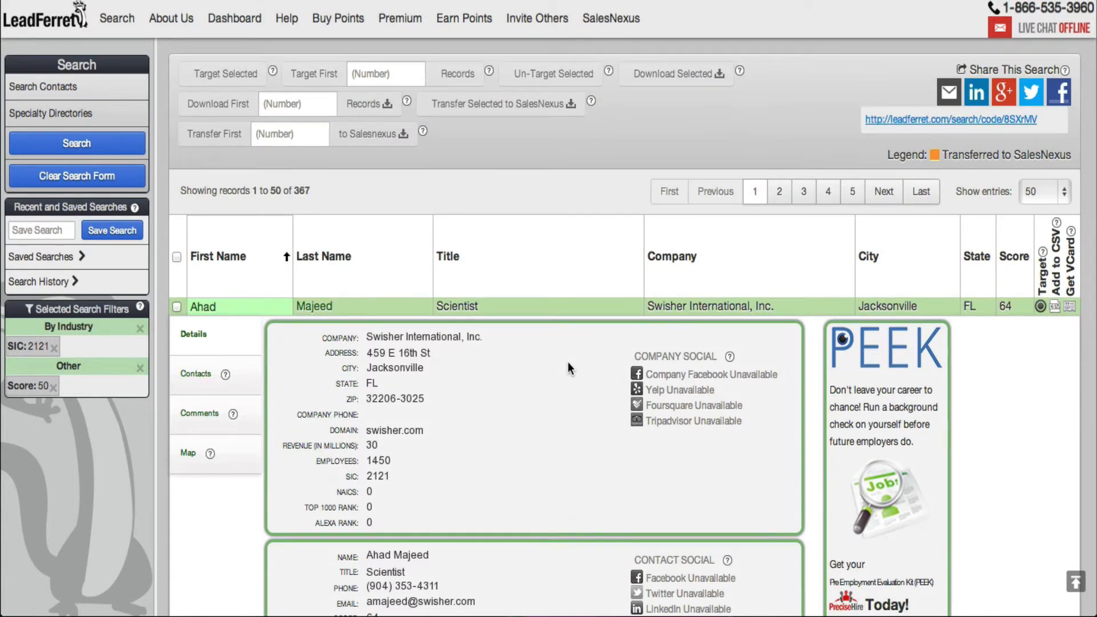
scroll("down", 3)
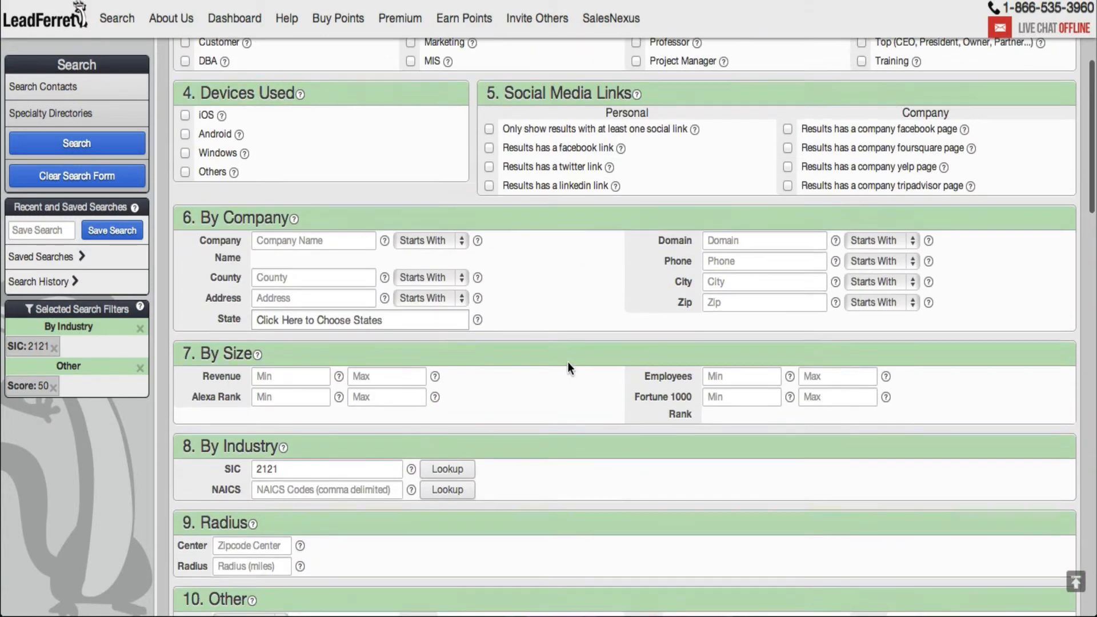
scroll("down", 3)
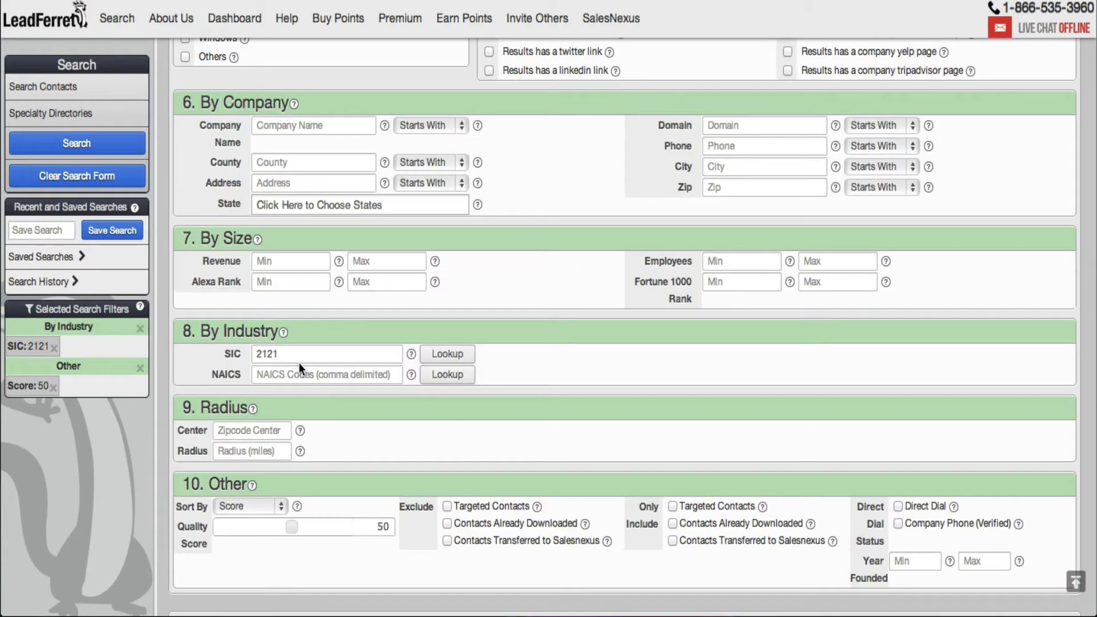